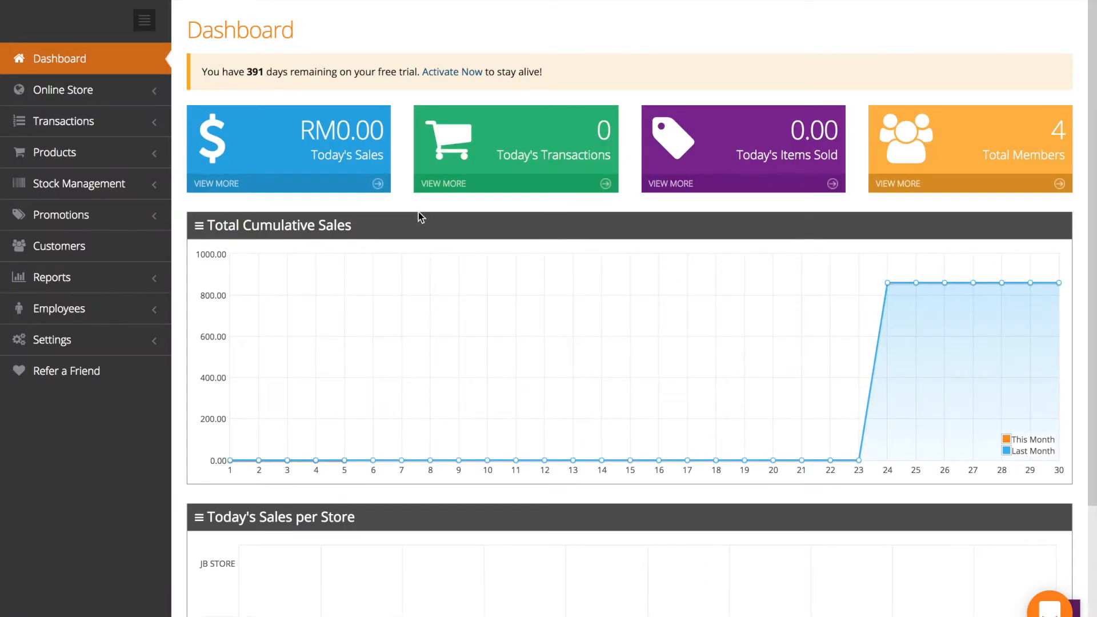
mouse_move(90, 182)
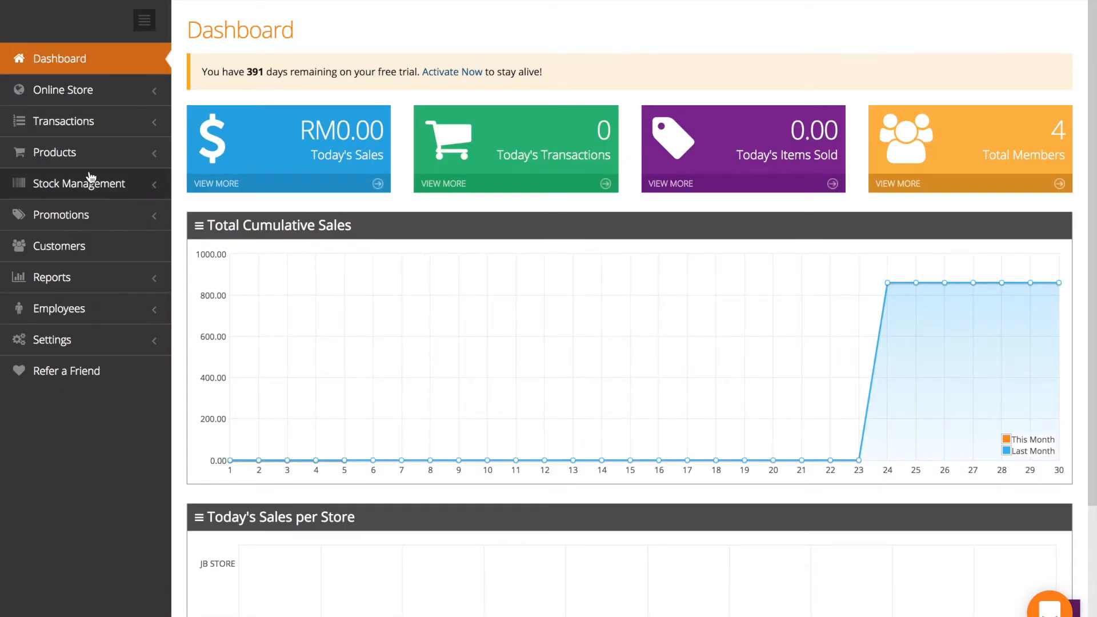
mouse_move(88, 157)
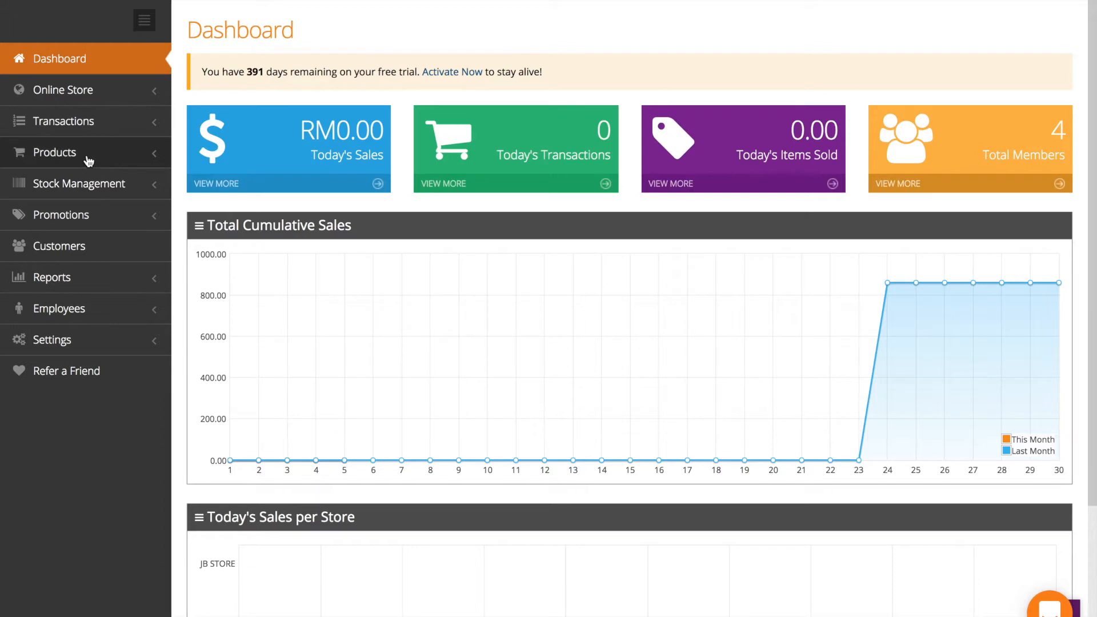
- Expand the Products section in the left sidebar to reveal its management options
click(55, 151)
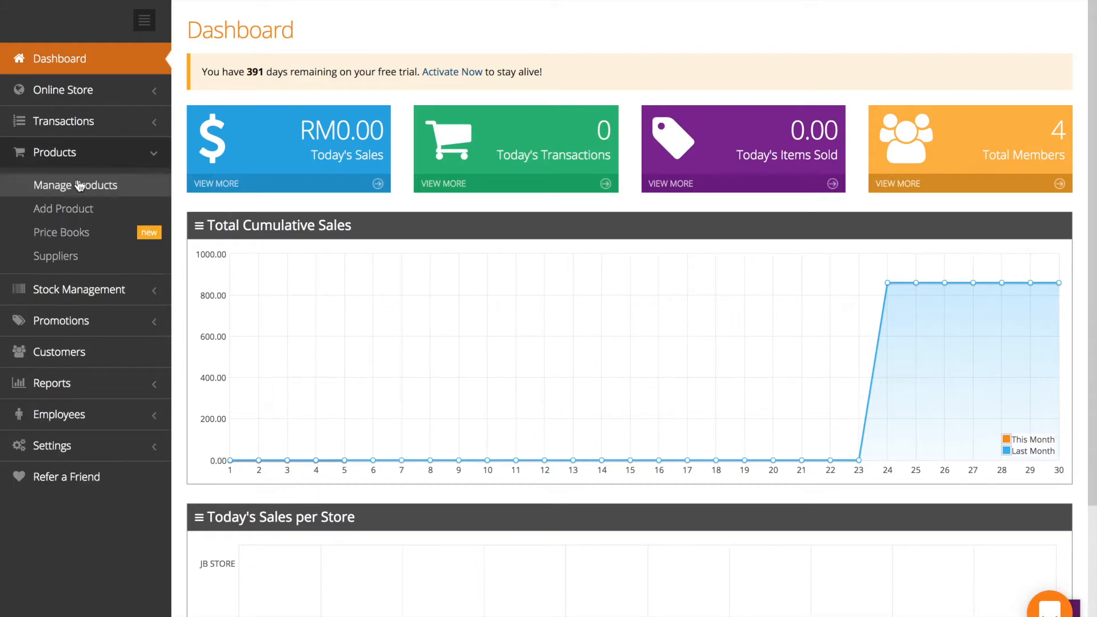
- From Manage Products, open the Open/Close Sign product's edit page and review its details
click(75, 185)
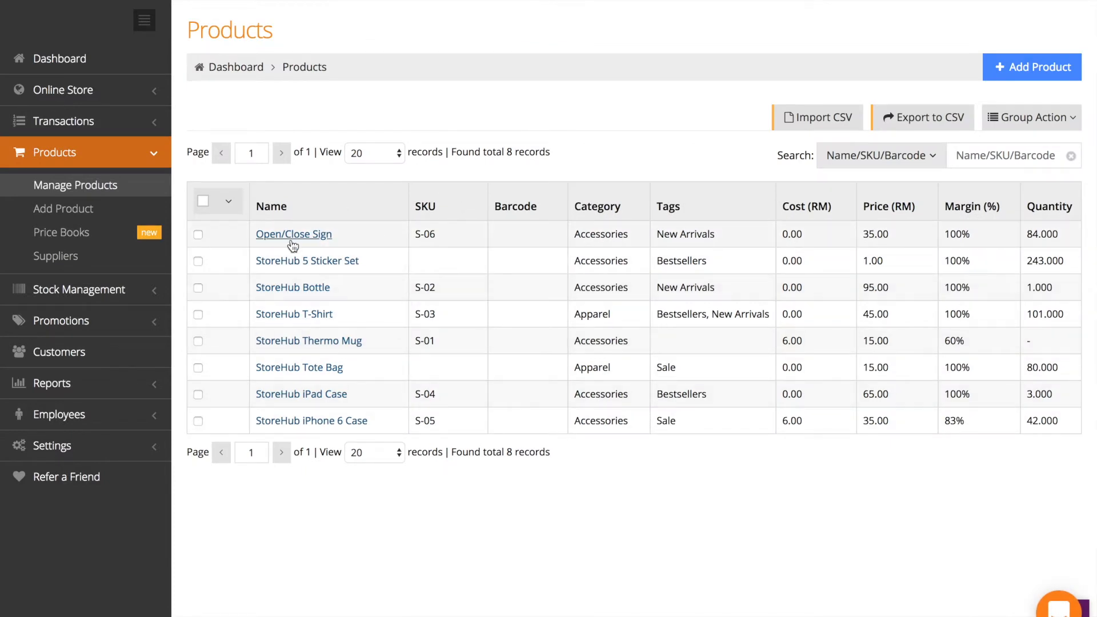
click(293, 233)
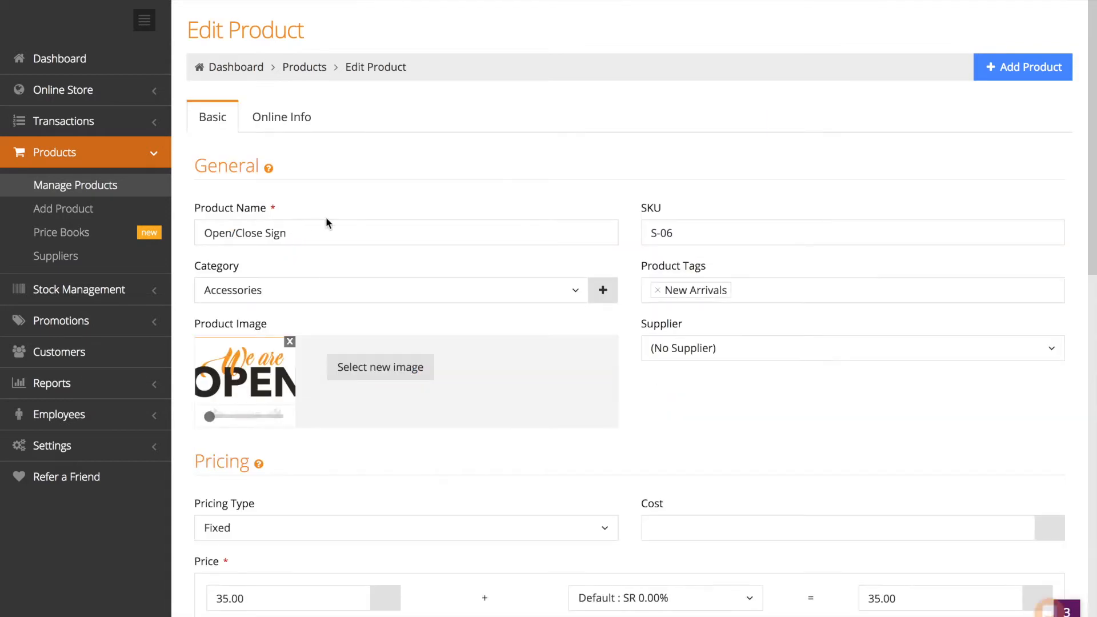
scroll(down, 3)
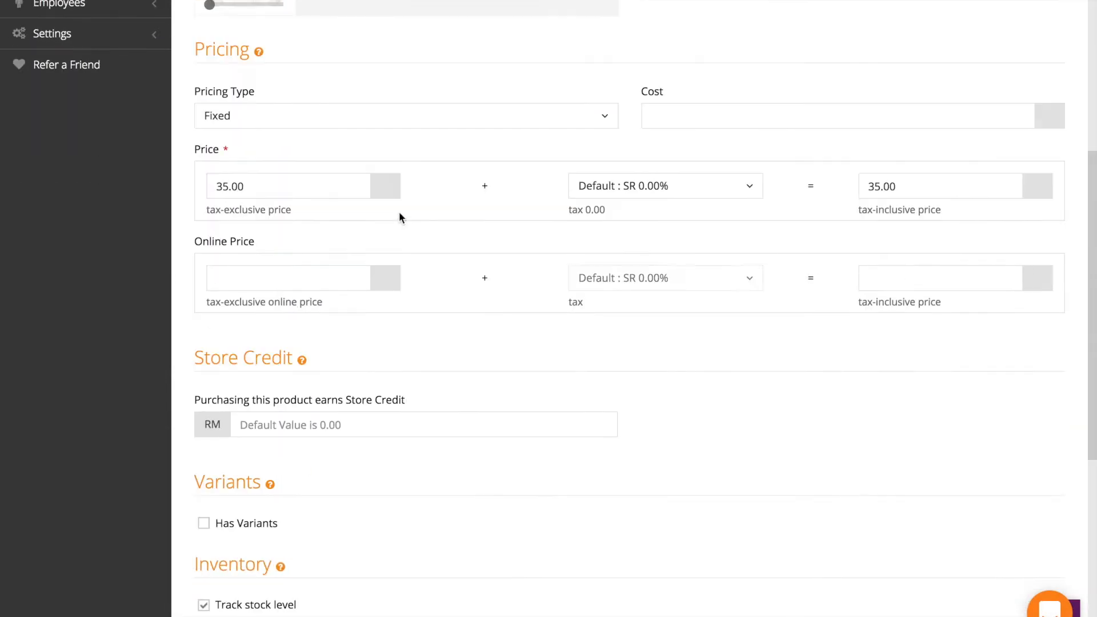
scroll(up, 3)
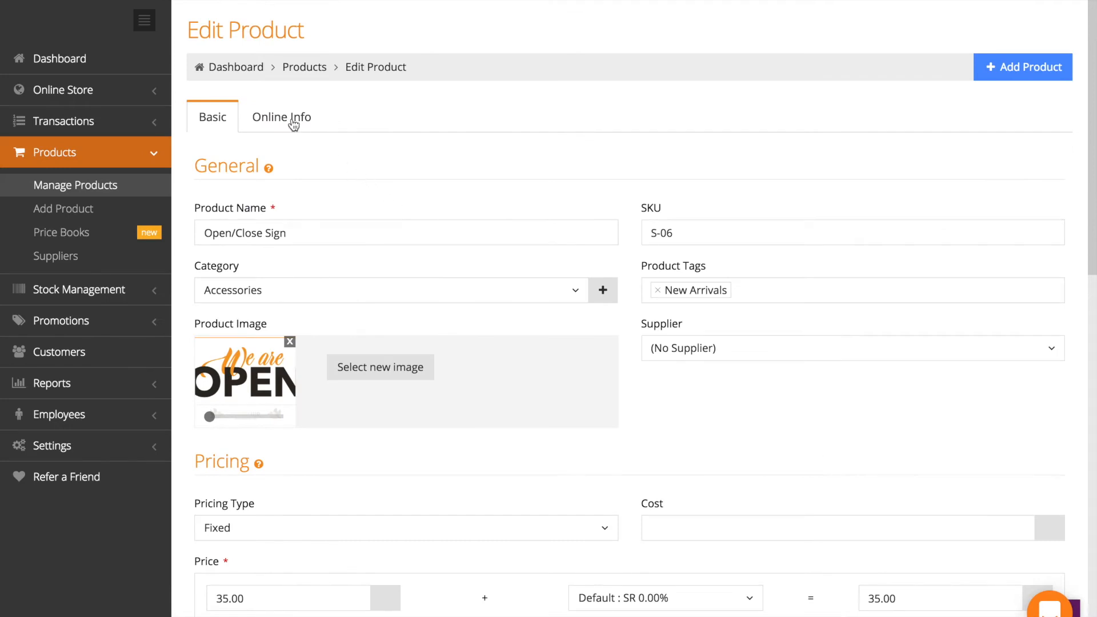
- In Online Info, mark Open/Close Sign as Sell Online and Featured Product, then save
click(281, 117)
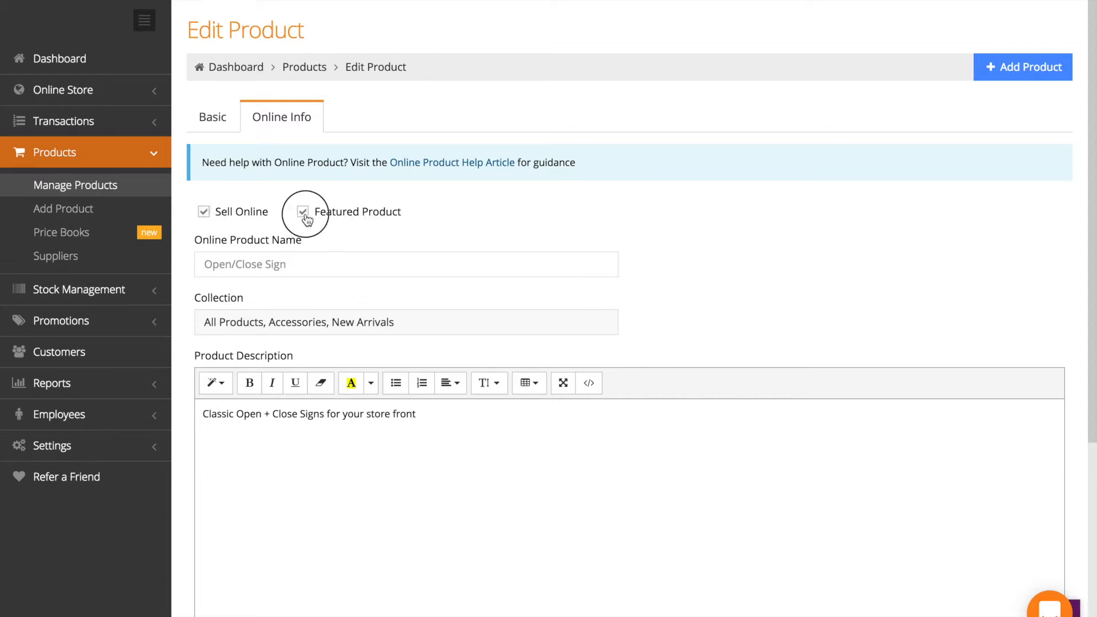
mouse_move(291, 205)
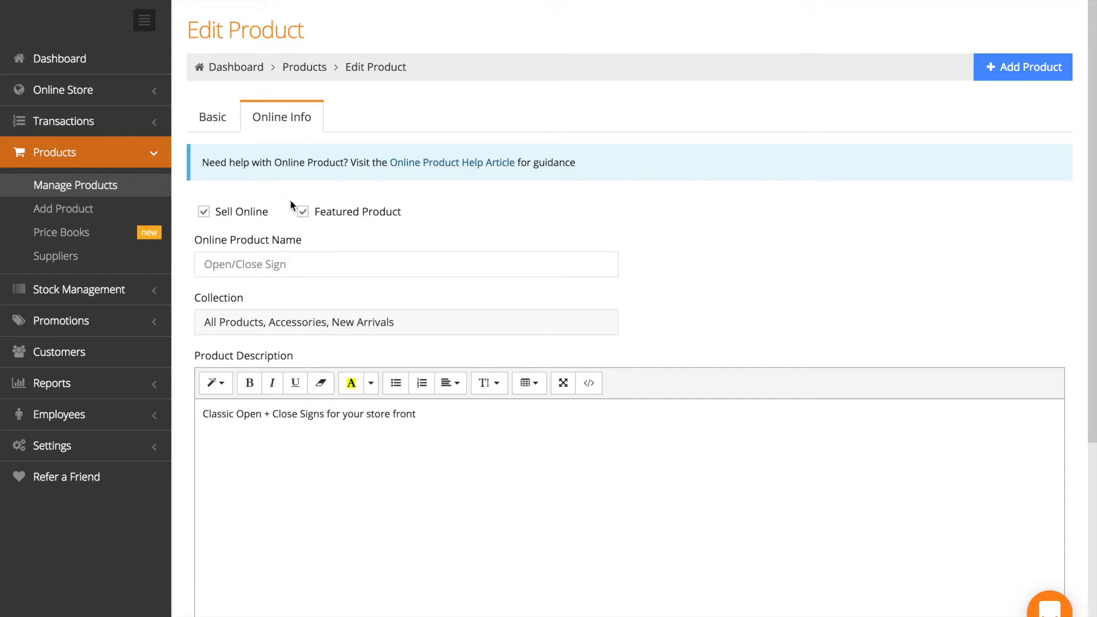
scroll(down, 3)
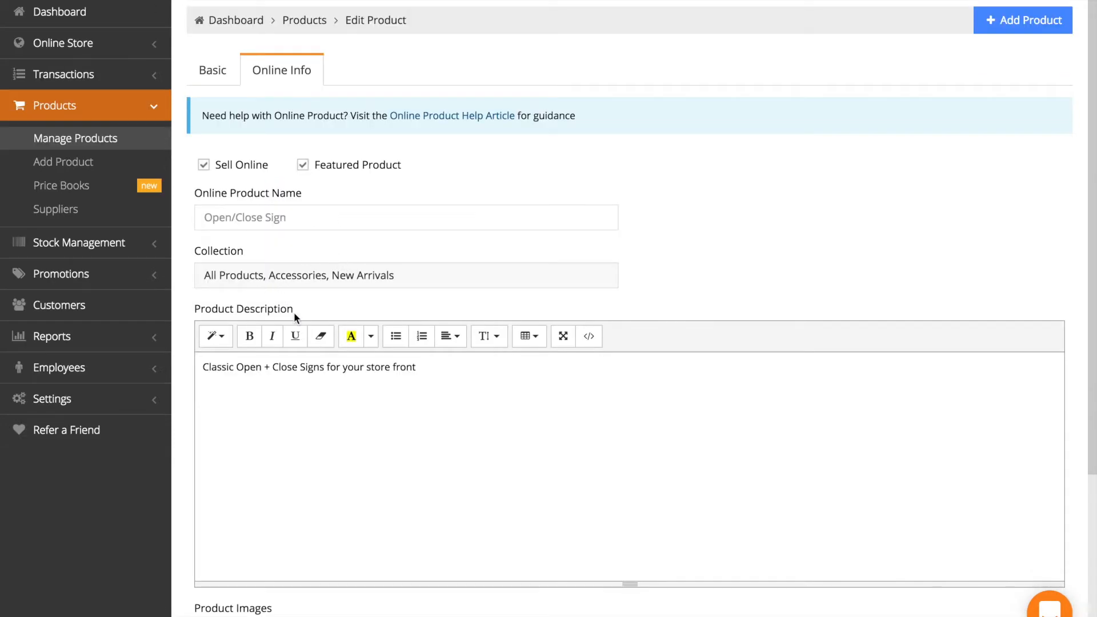
scroll(down, 3)
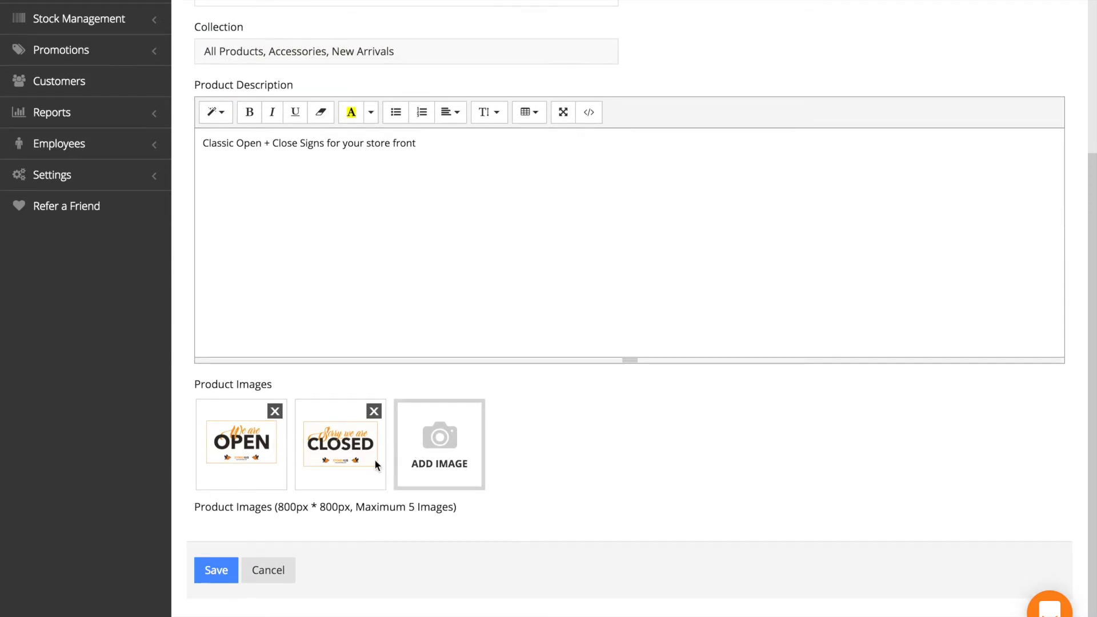
click(439, 443)
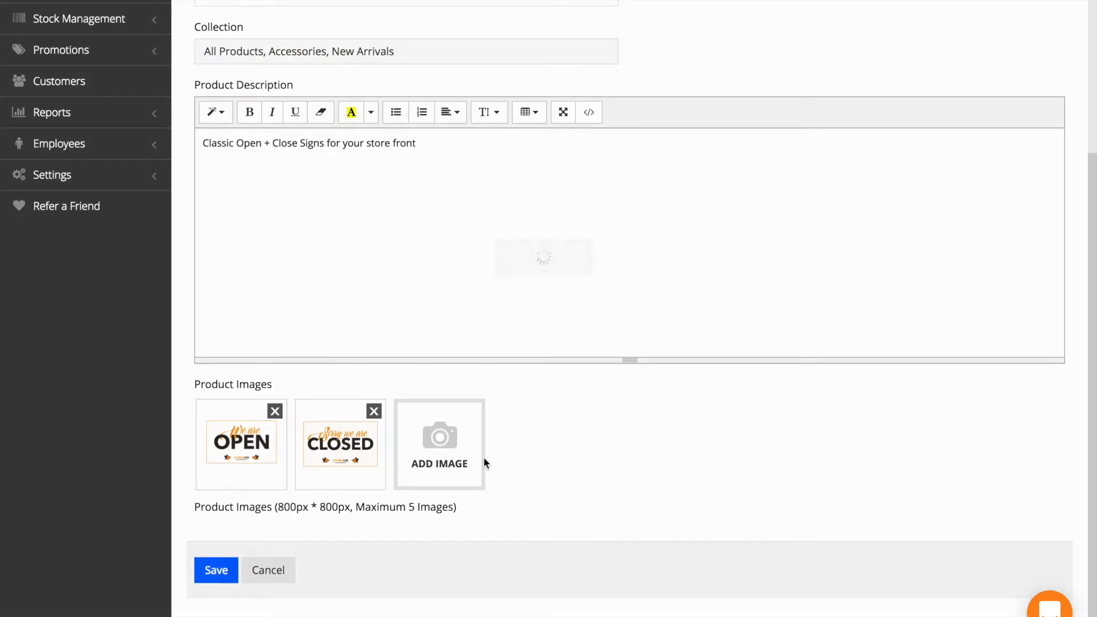
- Select the four products and choose Sell Online from Group Action to add them online
click(216, 569)
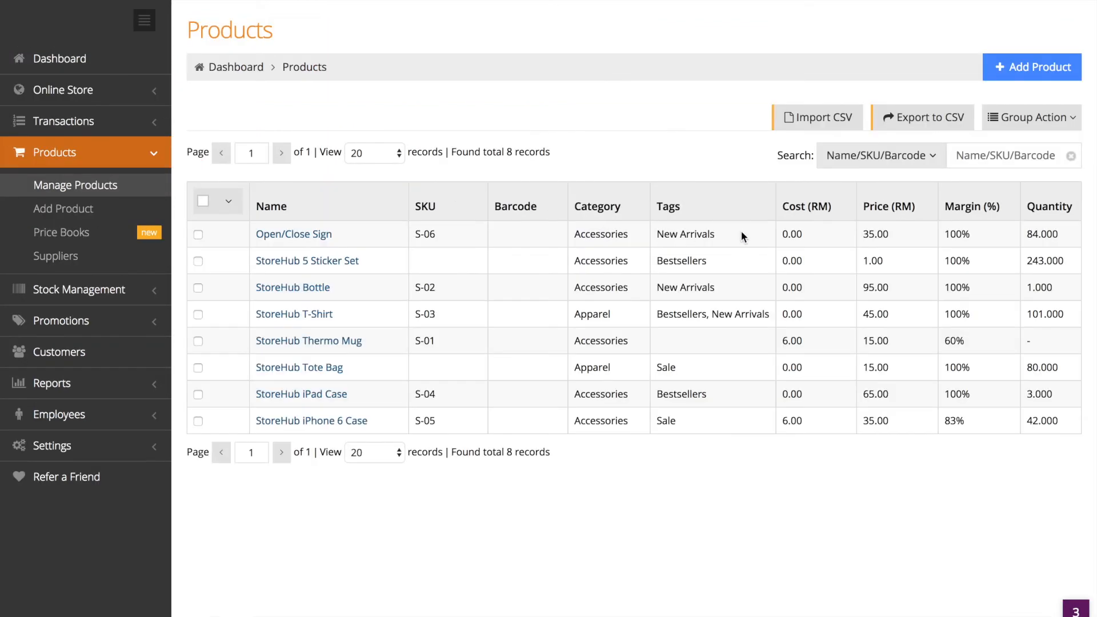
mouse_move(1078, 135)
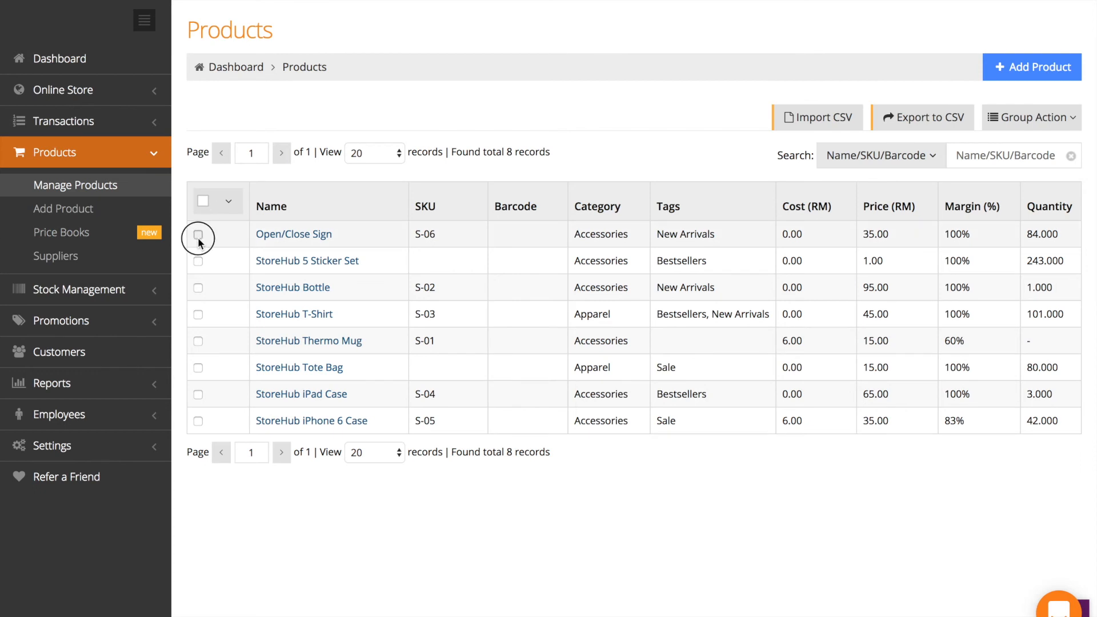
click(198, 233)
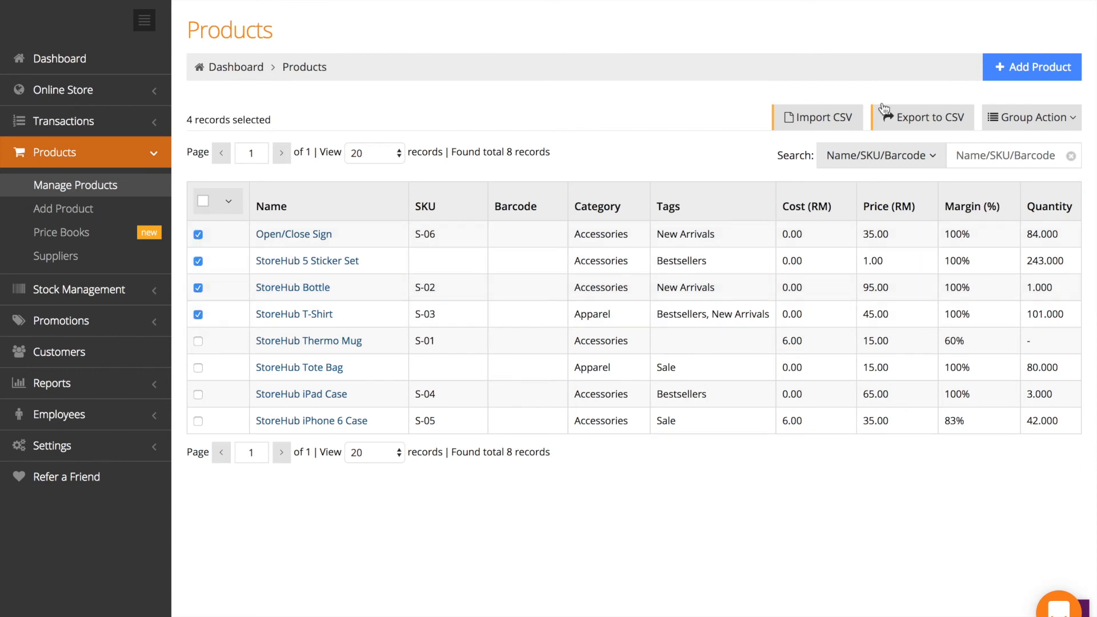
click(1029, 116)
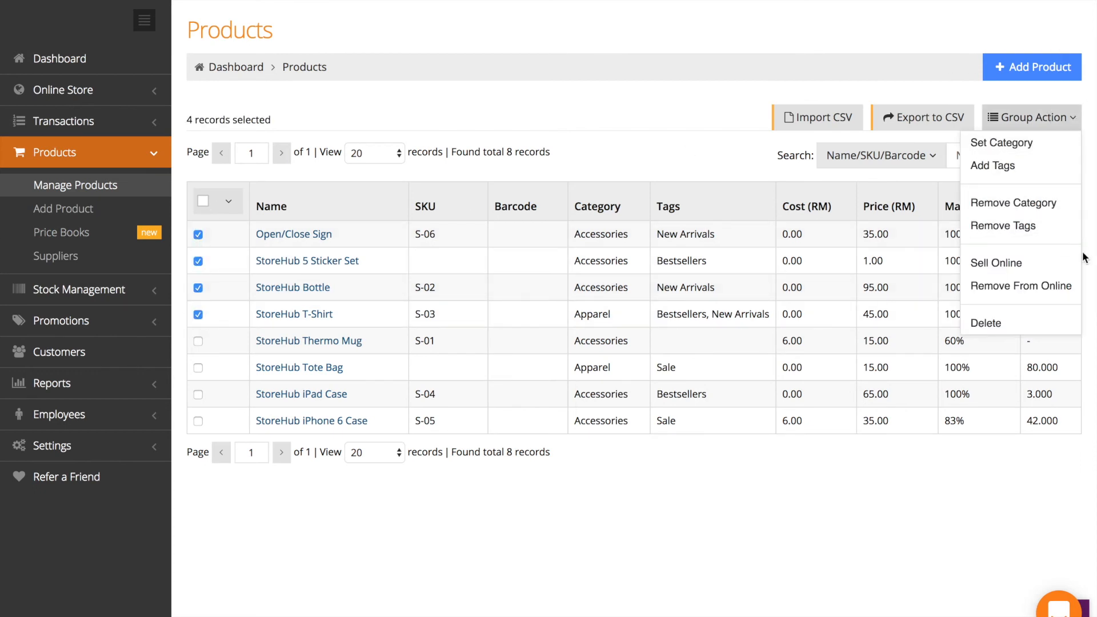
mouse_move(998, 262)
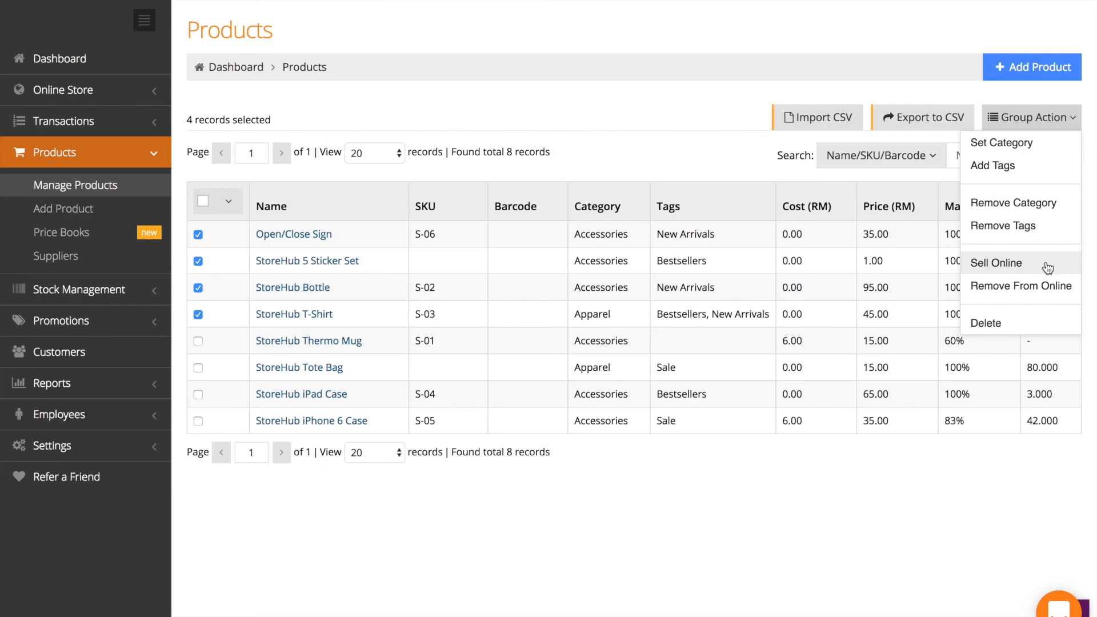
click(996, 263)
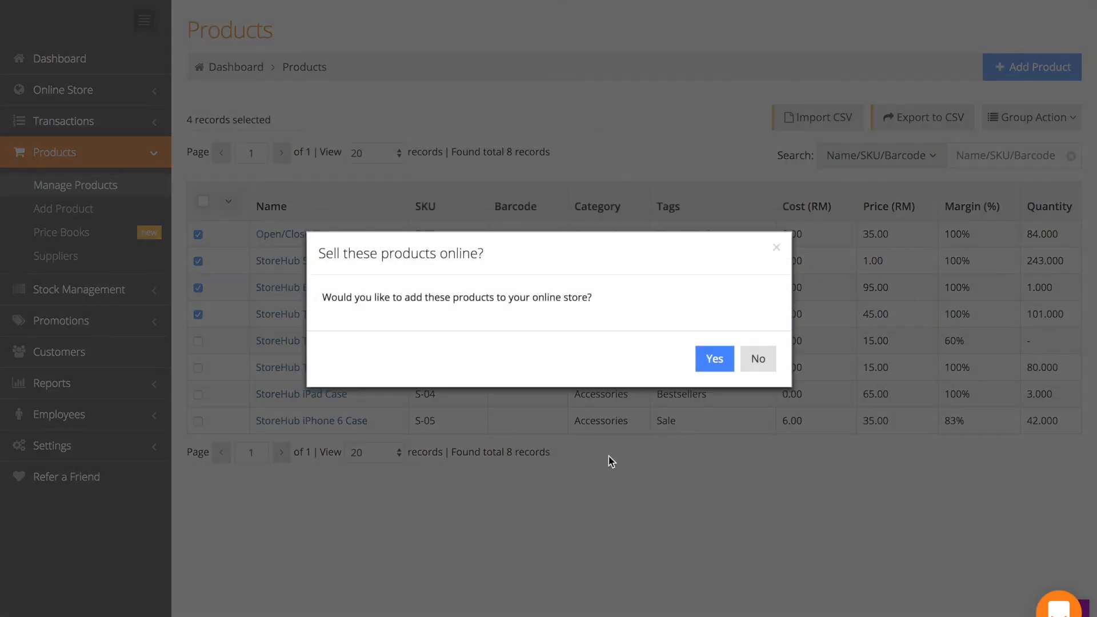